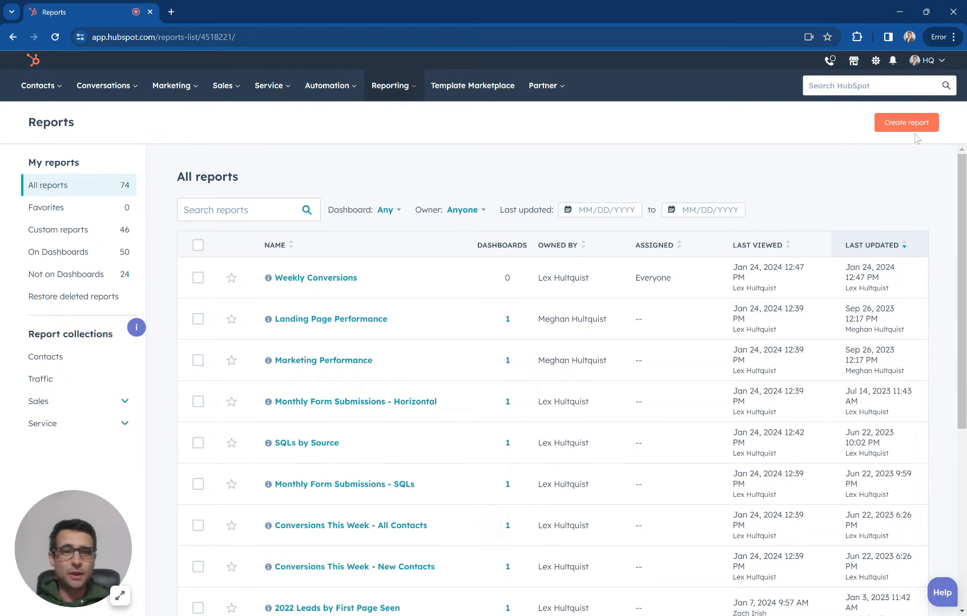
- Start a new single-object report with Contacts as the object
click(905, 122)
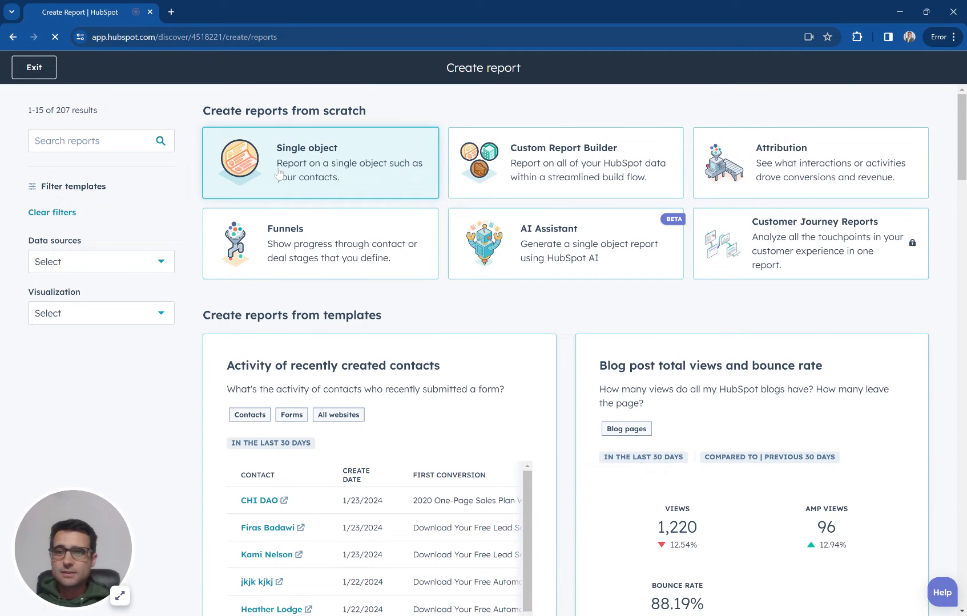
click(320, 163)
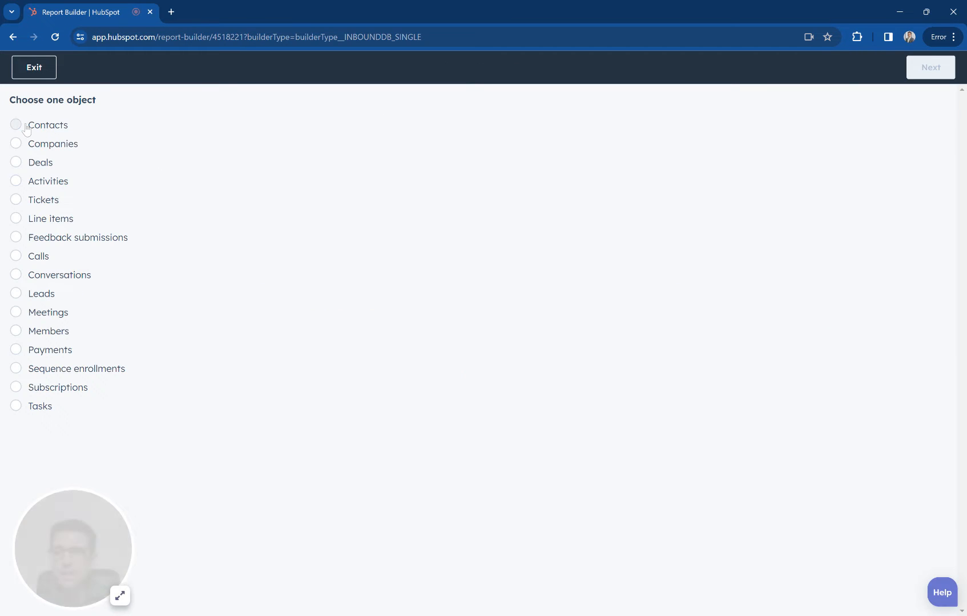
click(16, 125)
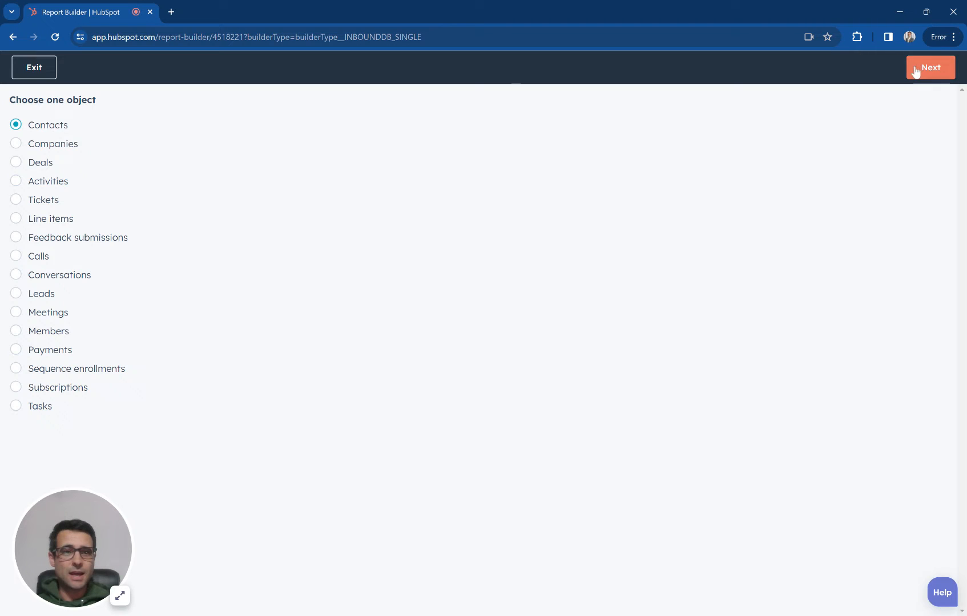
- Add the Original Source contact property to the report and view it as a chart
click(930, 68)
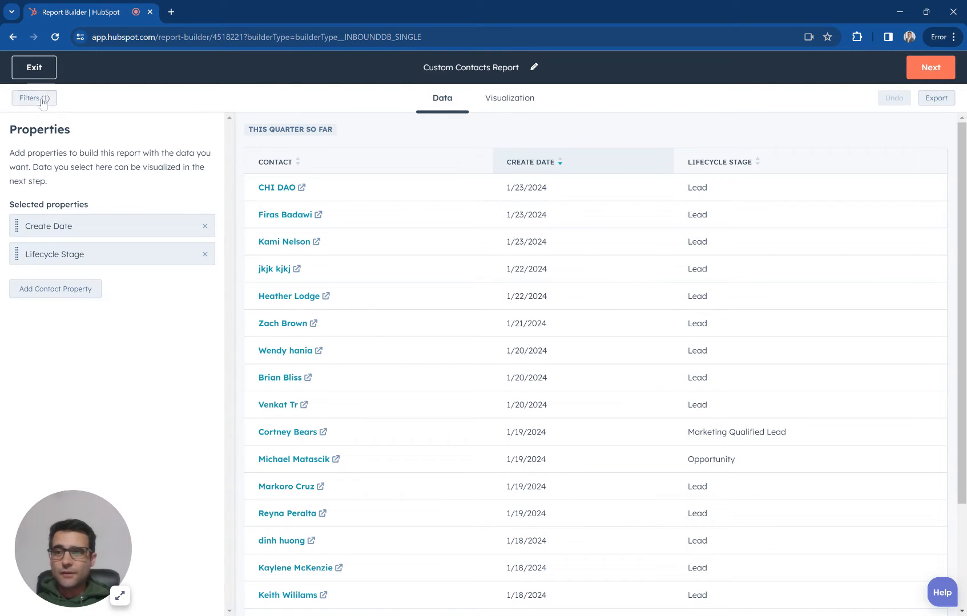
click(34, 97)
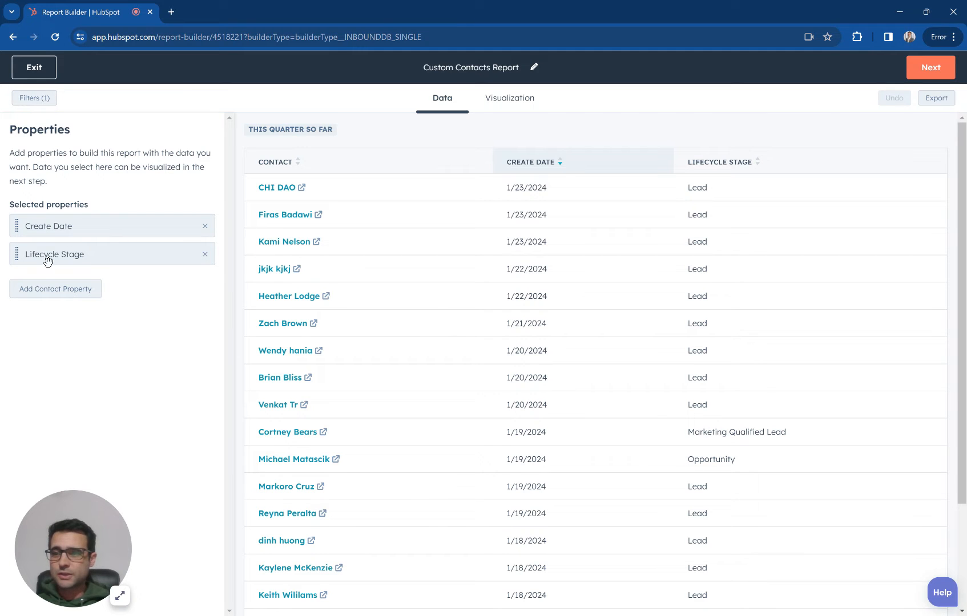
text(source)
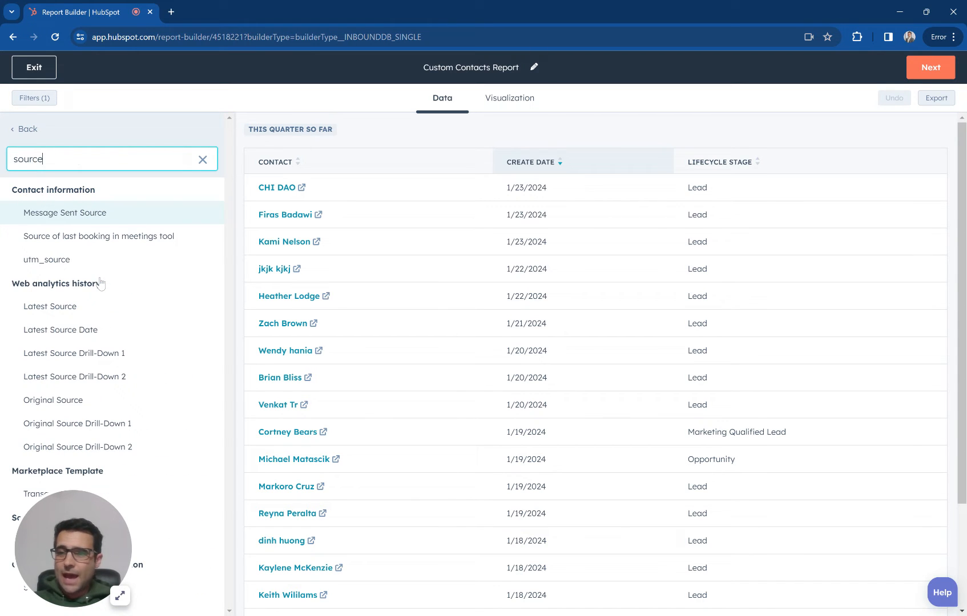
click(53, 400)
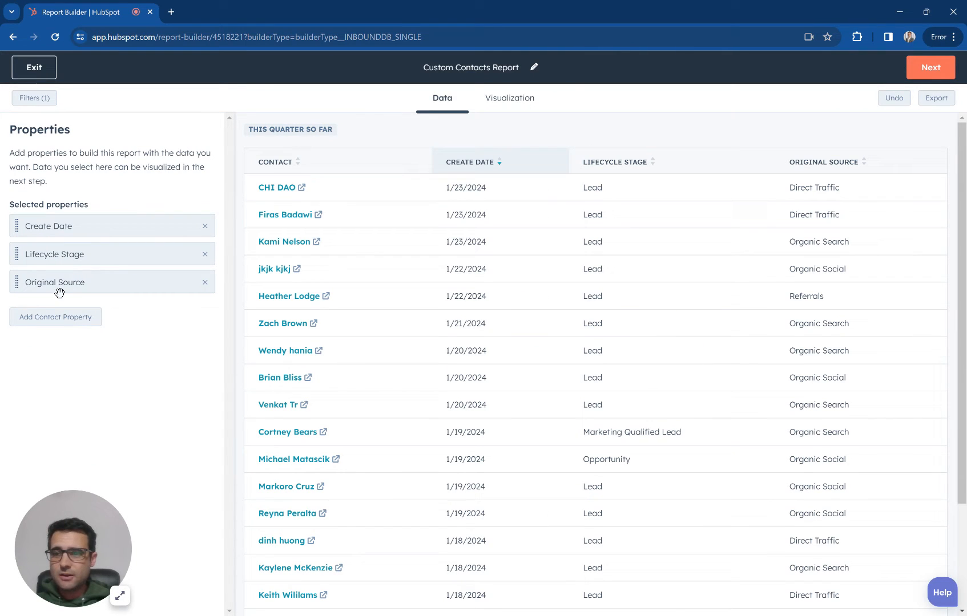
click(509, 98)
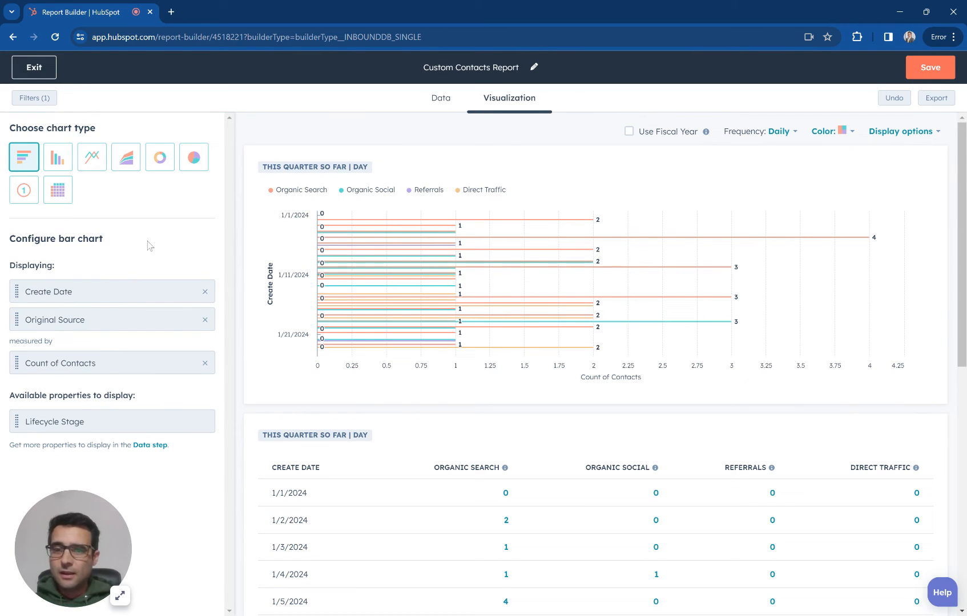
- Switch to a stacked column chart with weekly frequency
click(57, 157)
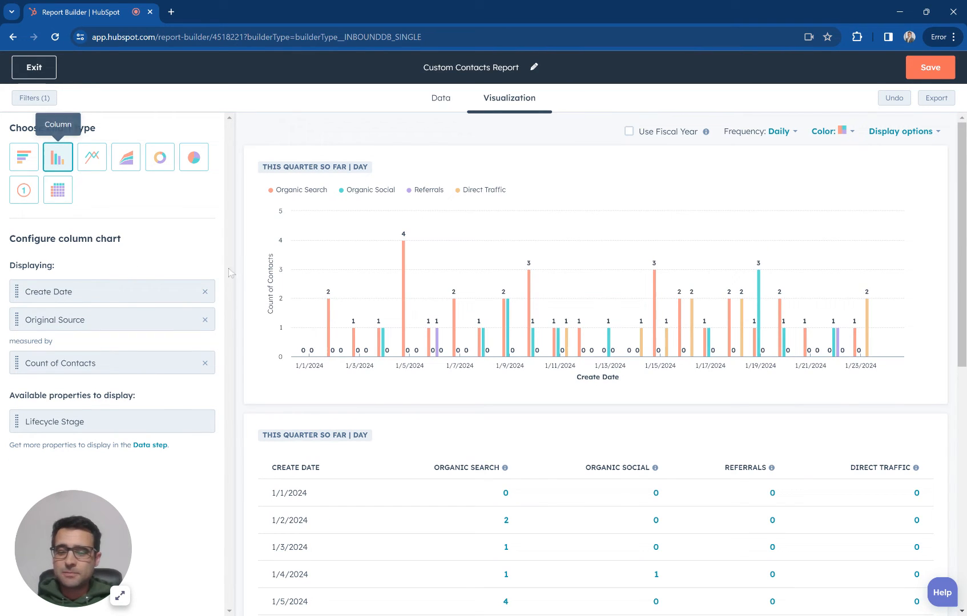
click(900, 131)
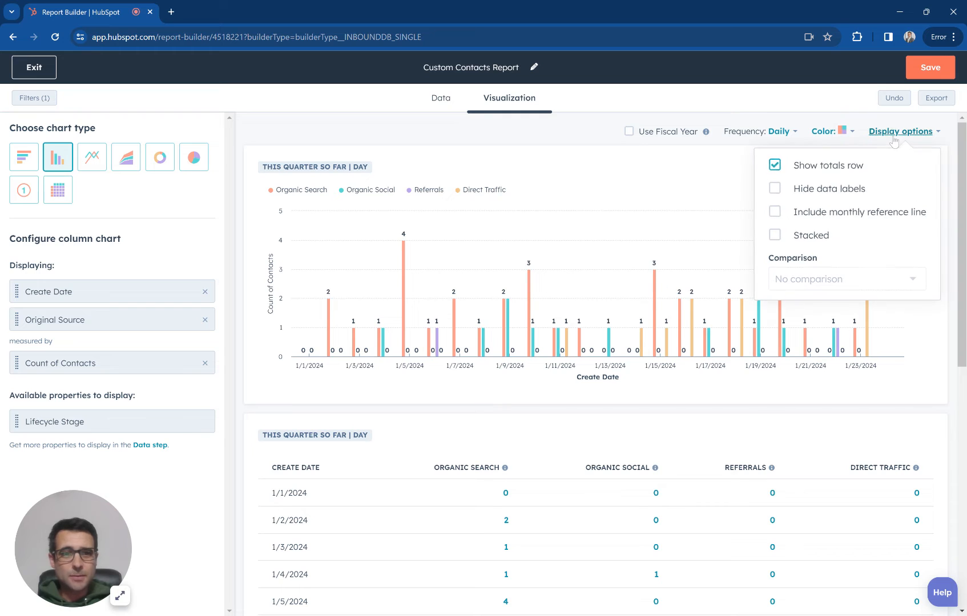
click(774, 235)
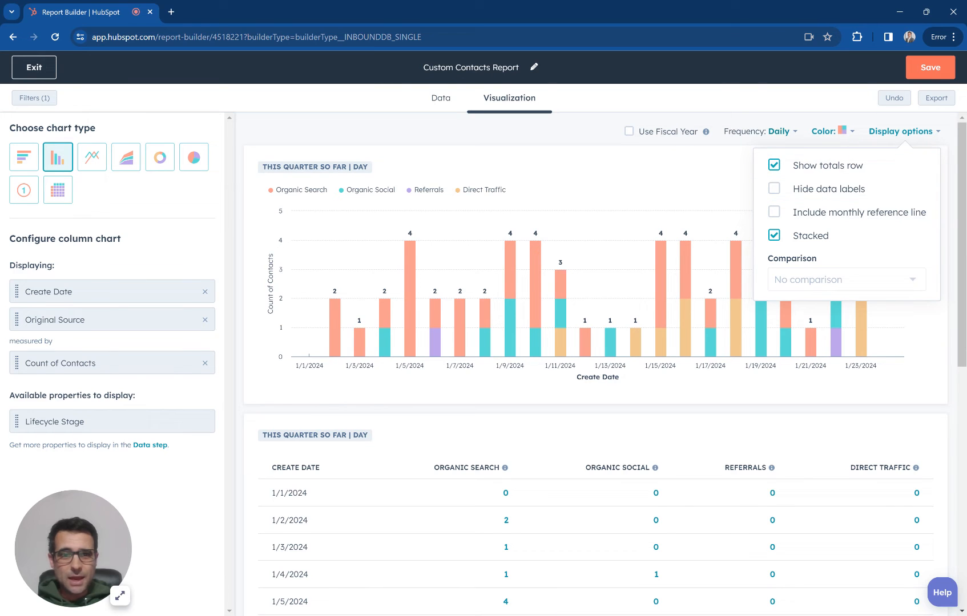
click(772, 131)
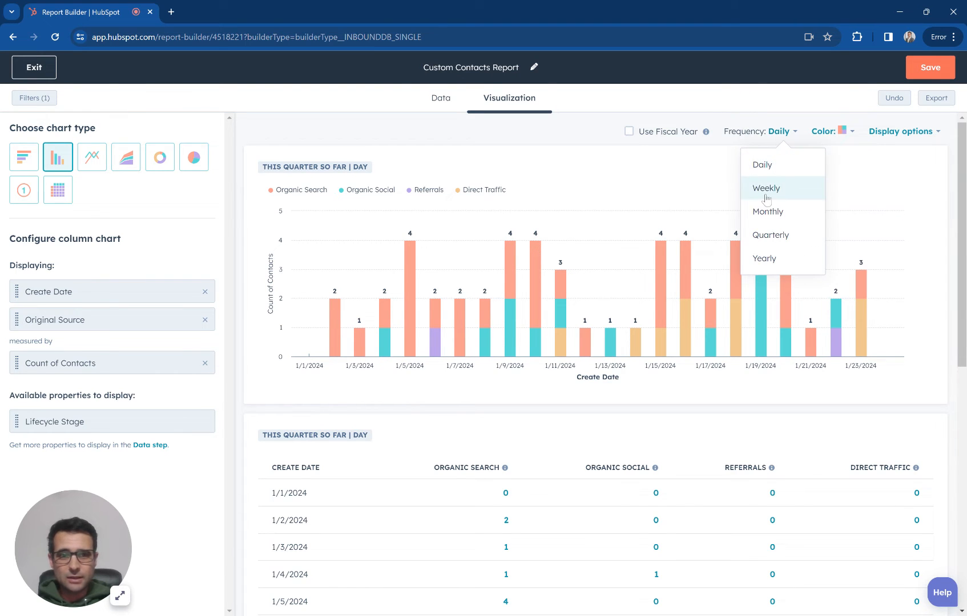
click(766, 188)
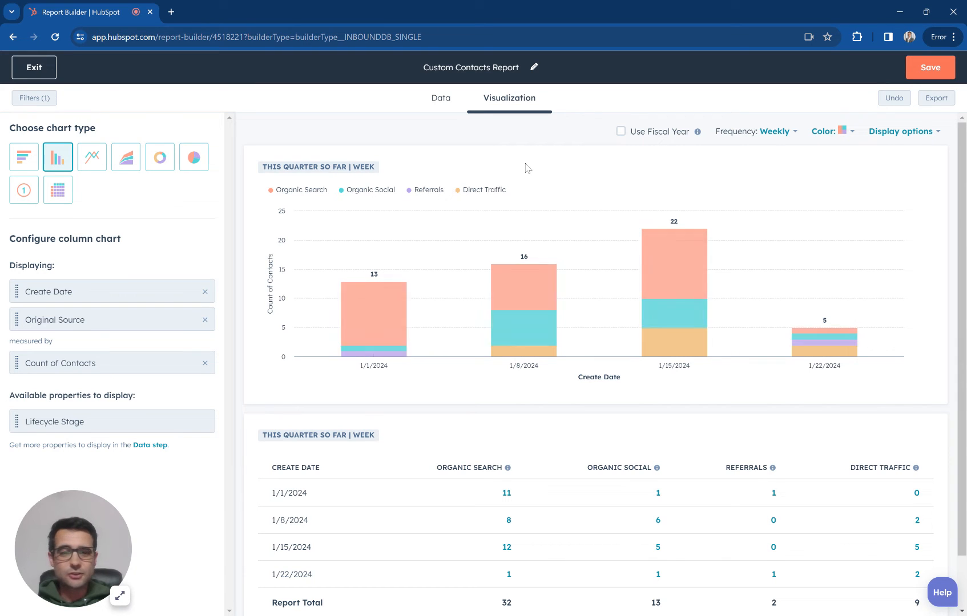
- Add a monthly reference line with value 100 to the chart
click(901, 131)
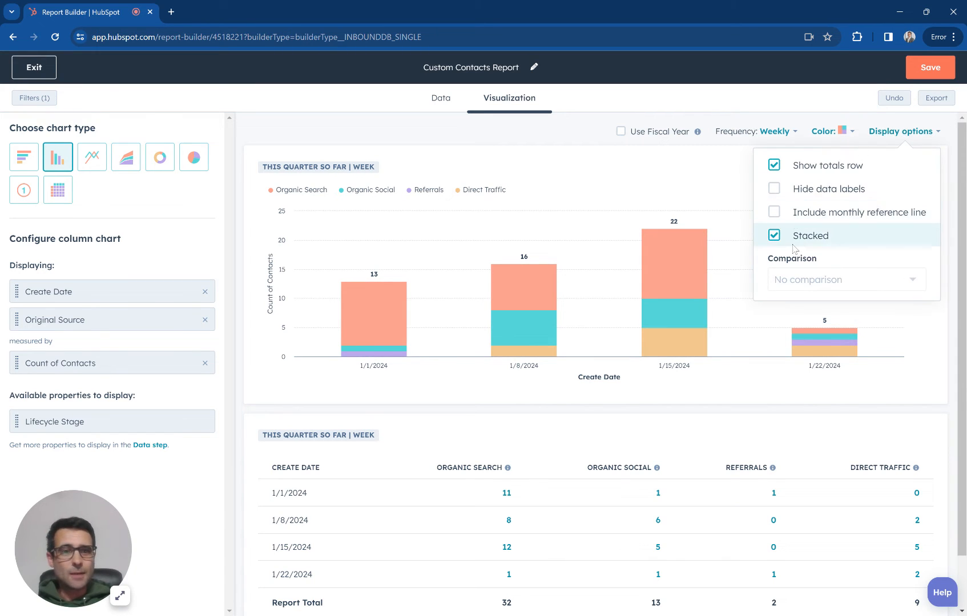
mouse_move(873, 212)
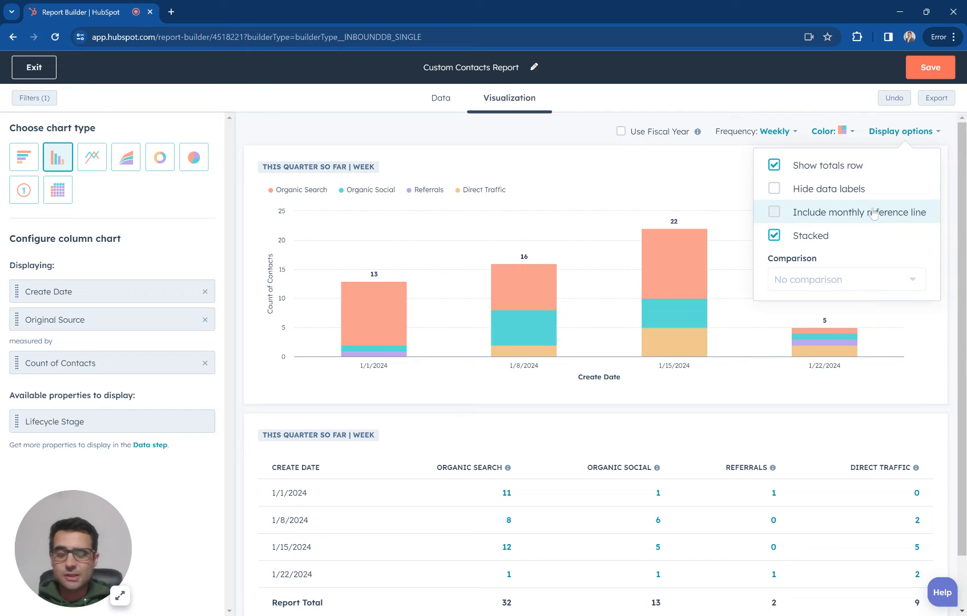
click(774, 211)
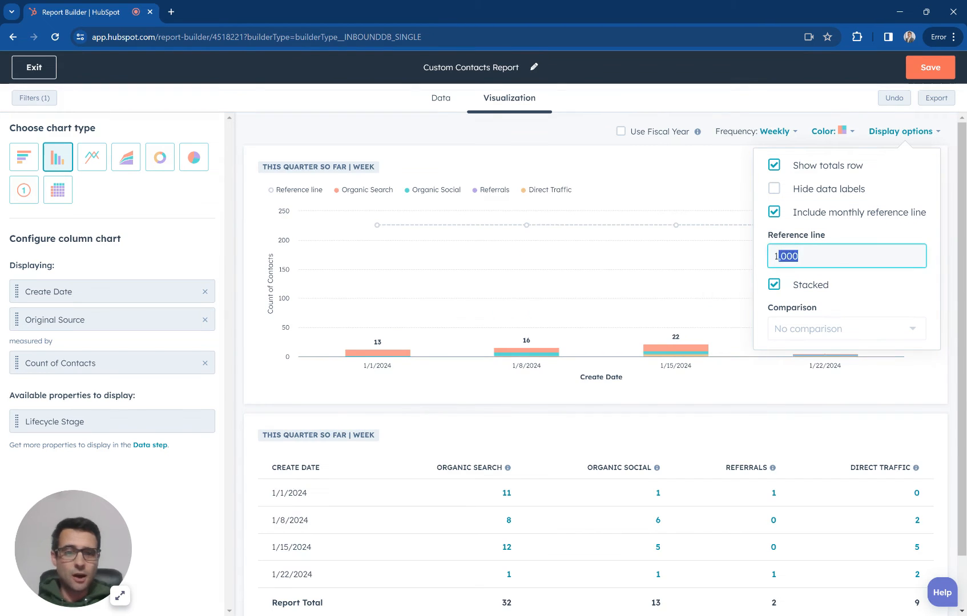
text(100)
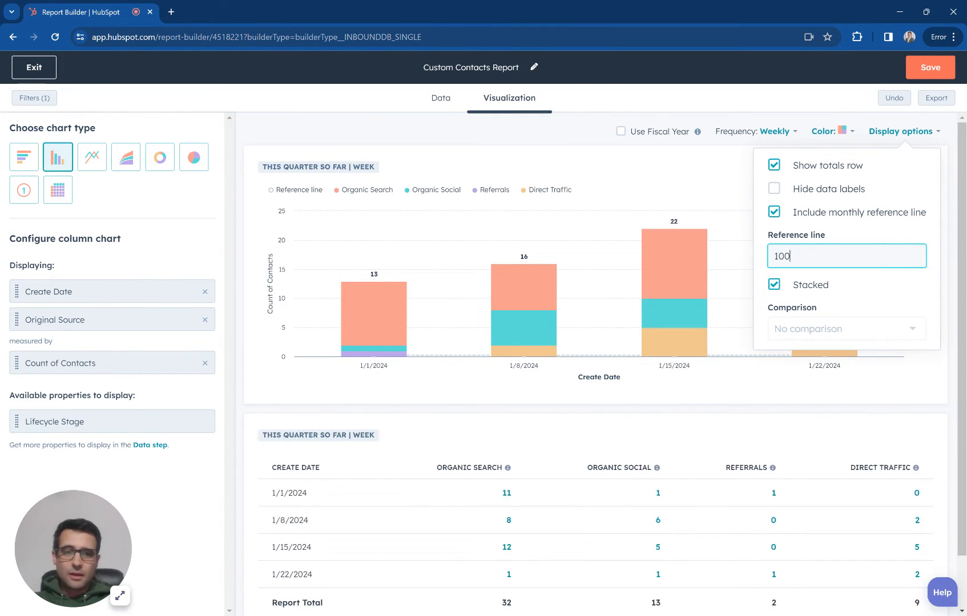
mouse_move(395, 231)
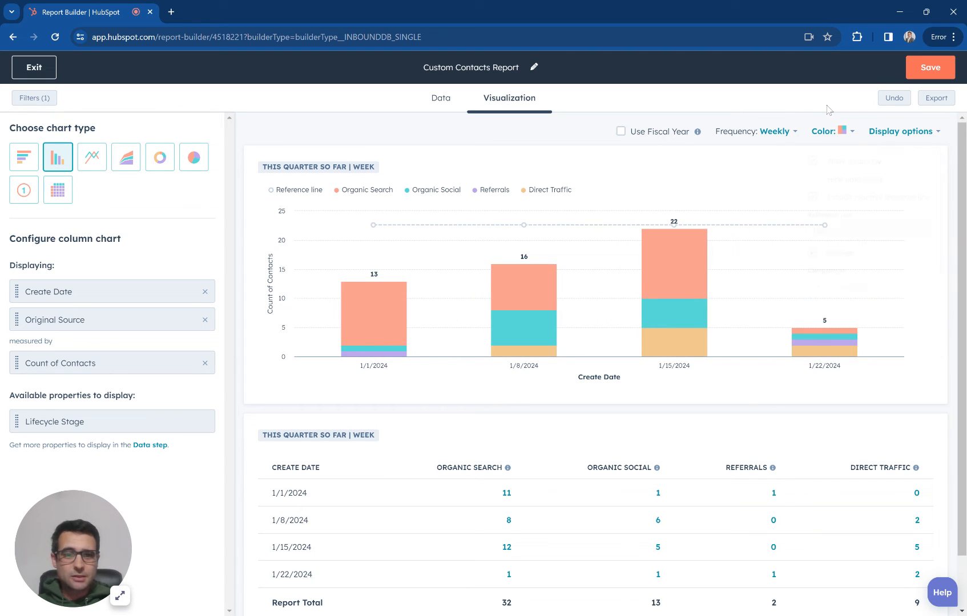
mouse_move(676, 230)
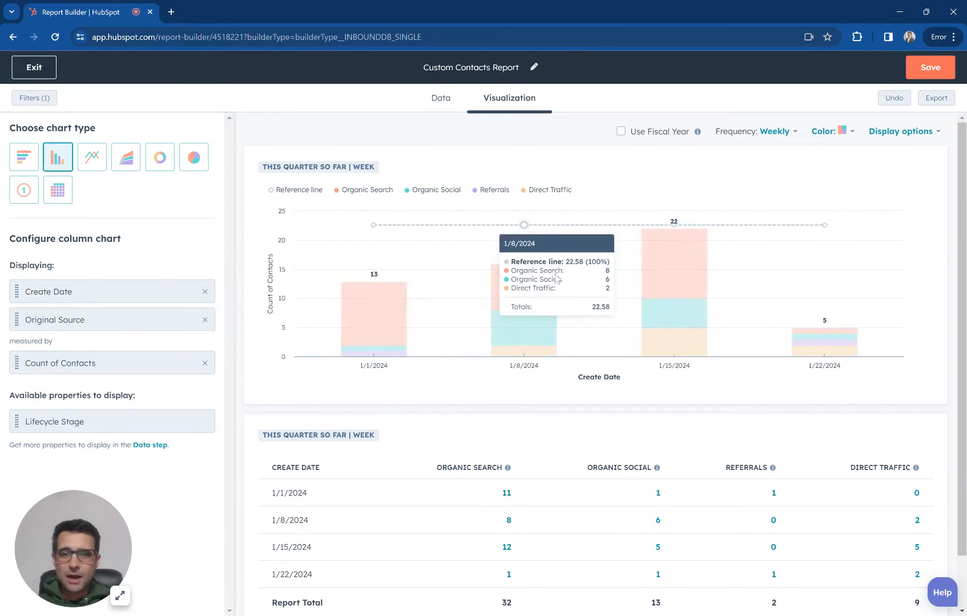
mouse_move(407, 367)
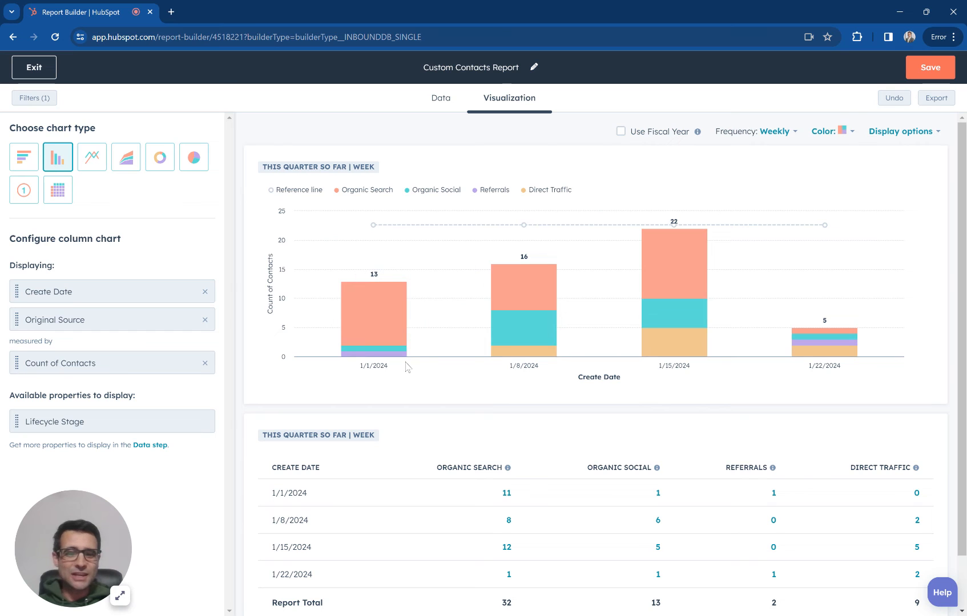
mouse_move(825, 224)
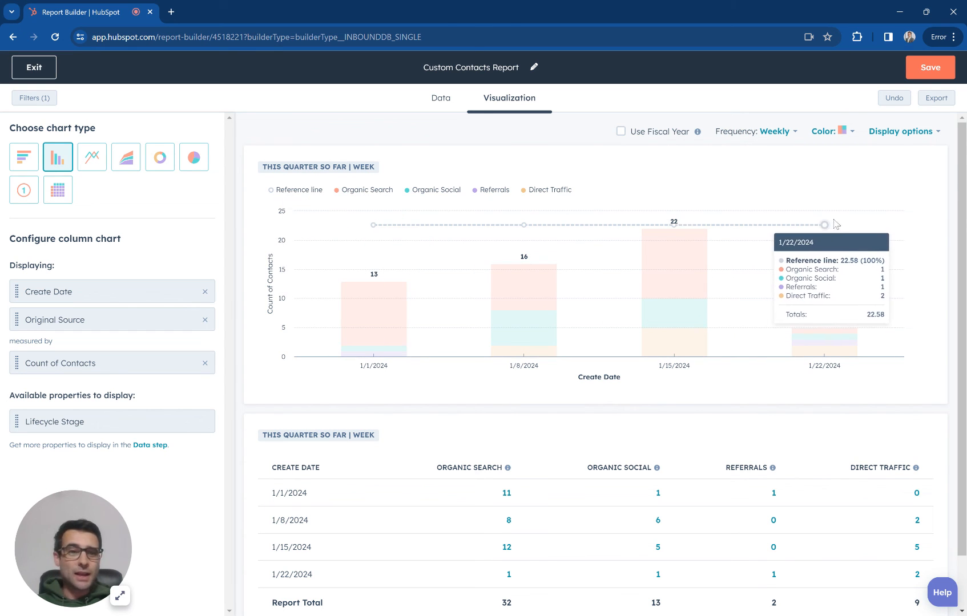
mouse_move(140, 316)
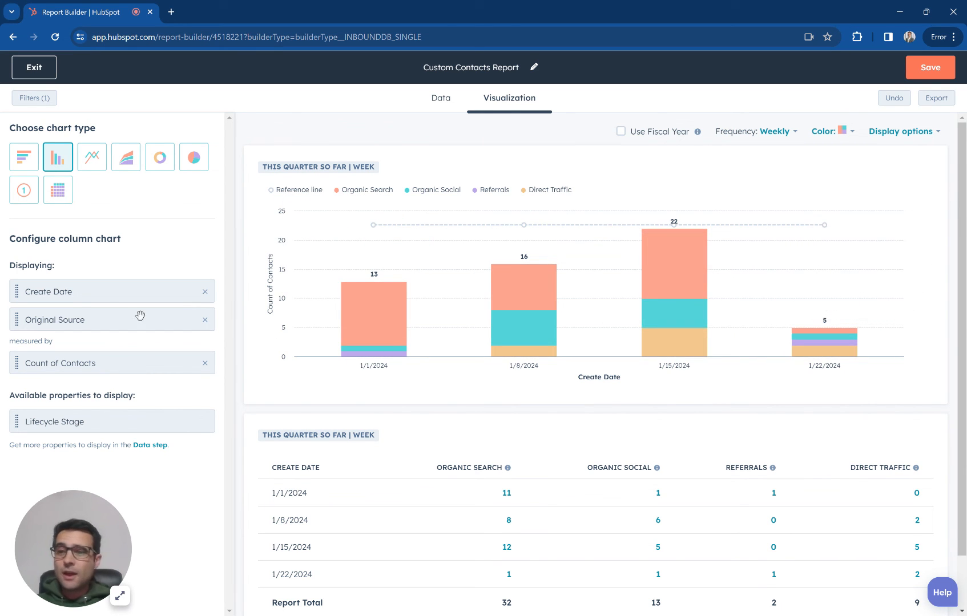
mouse_move(104, 281)
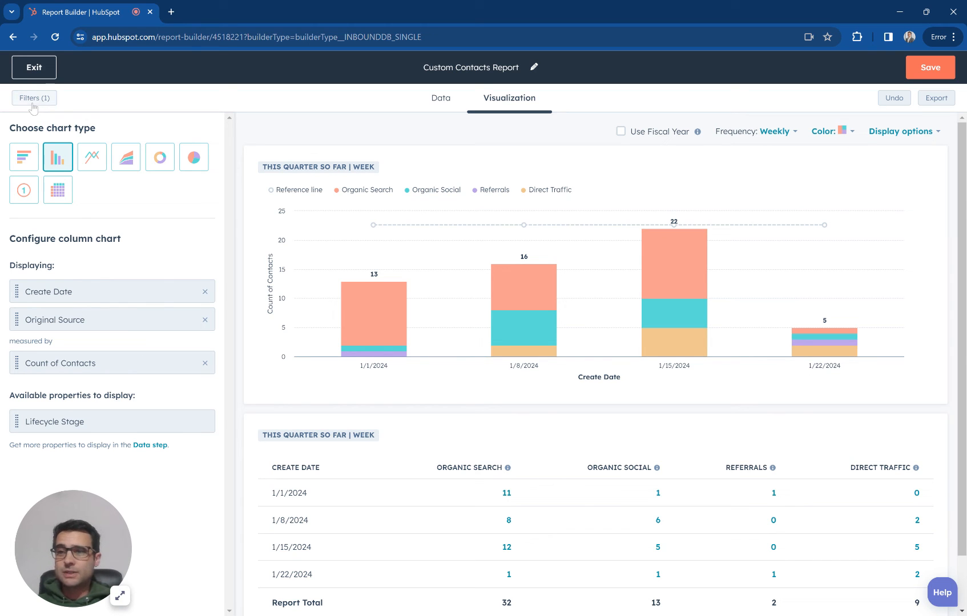
- Add First Page Seen as a report property, search properties for 'form', and return to the chart
click(441, 98)
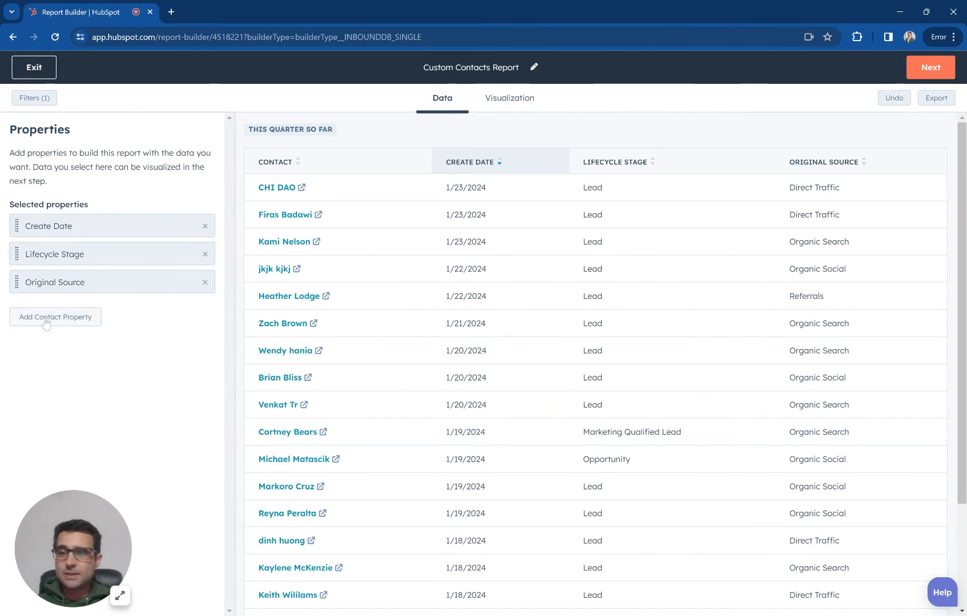
text(first p)
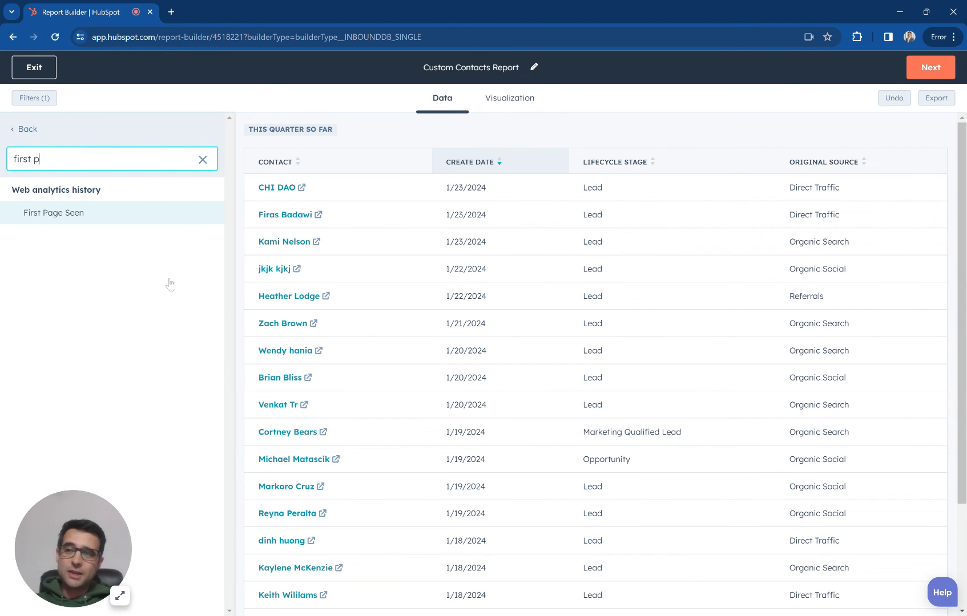
click(53, 212)
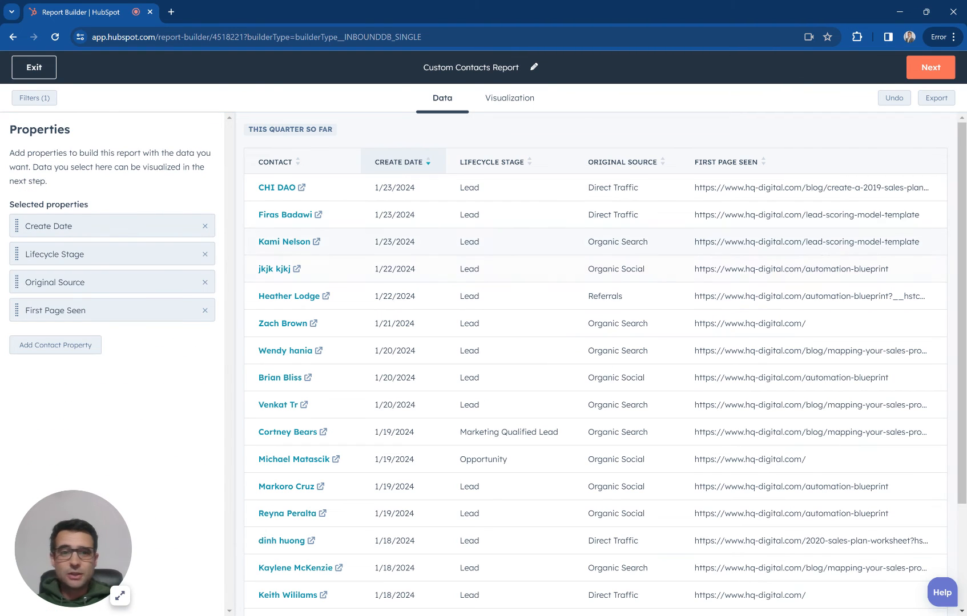
click(55, 344)
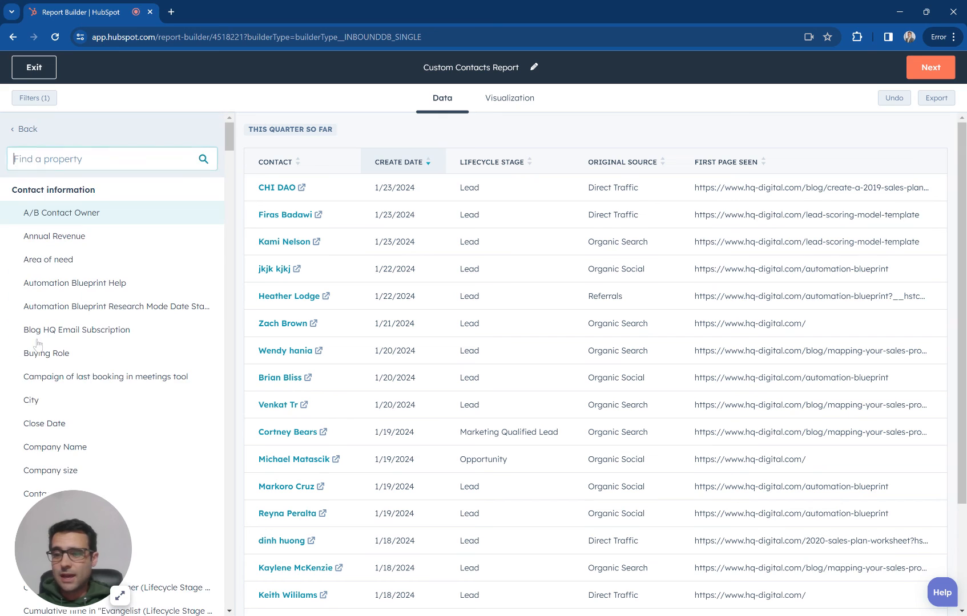
text(form)
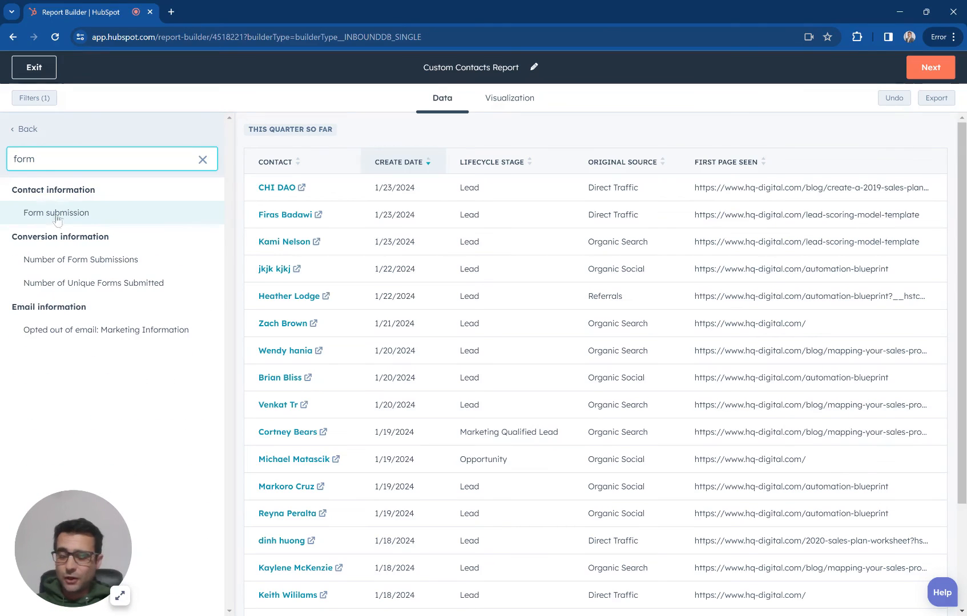
mouse_move(522, 96)
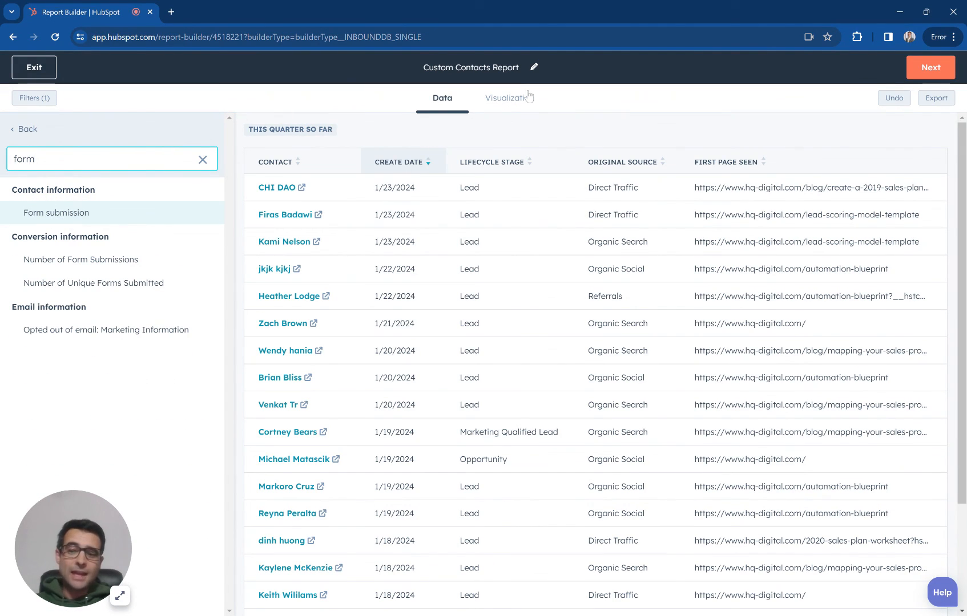
click(506, 98)
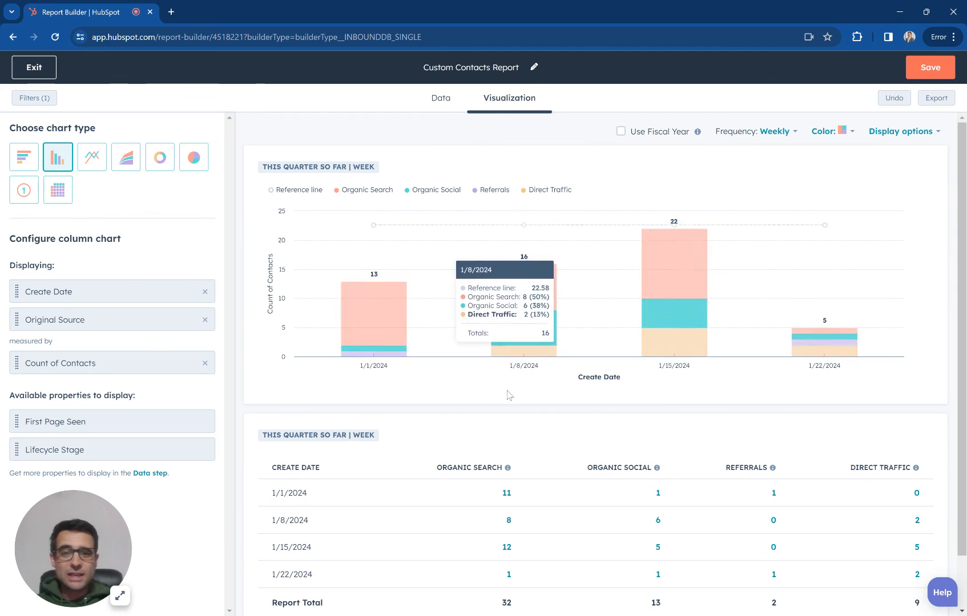
mouse_move(711, 164)
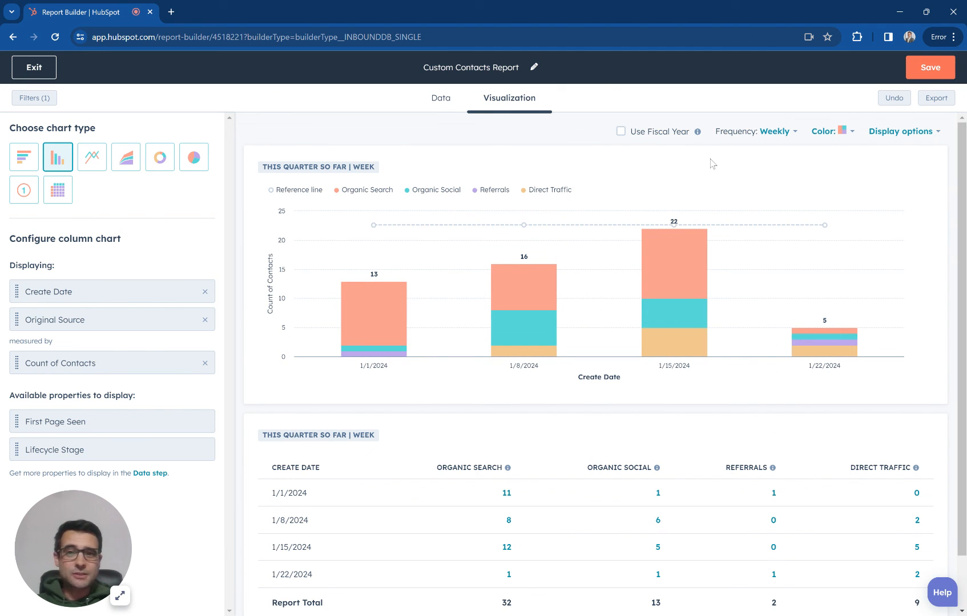